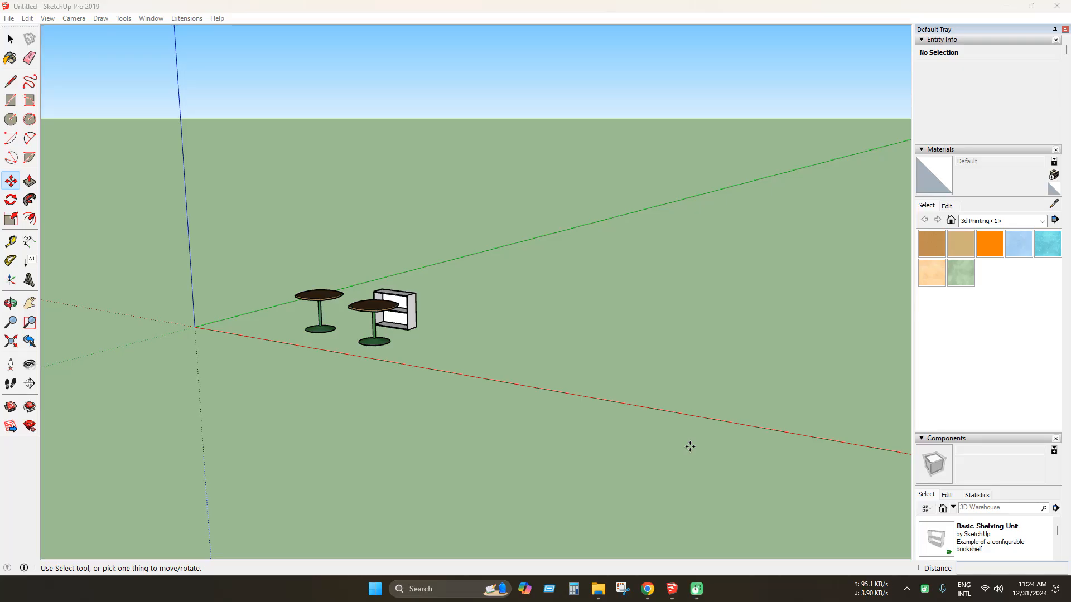
pyautogui.moveTo(515, 432)
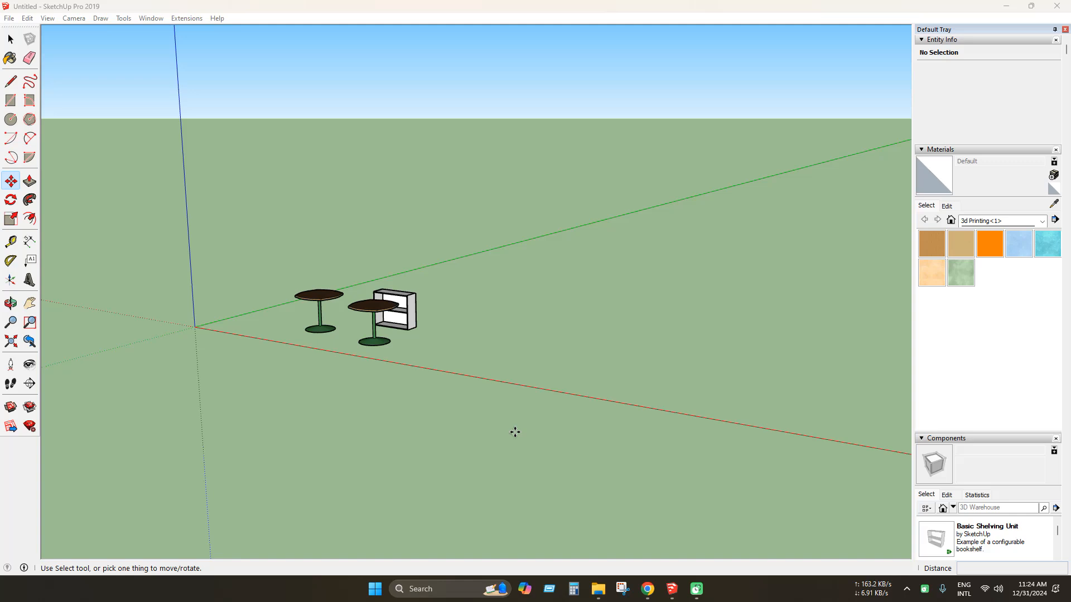
pyautogui.moveTo(457, 402)
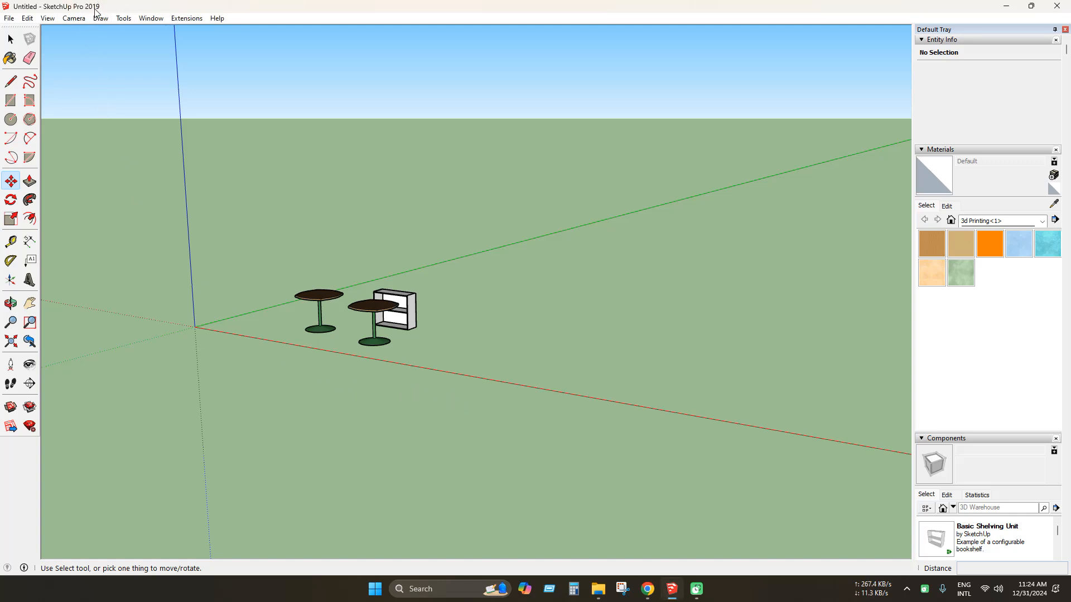
pyautogui.moveTo(154, 237)
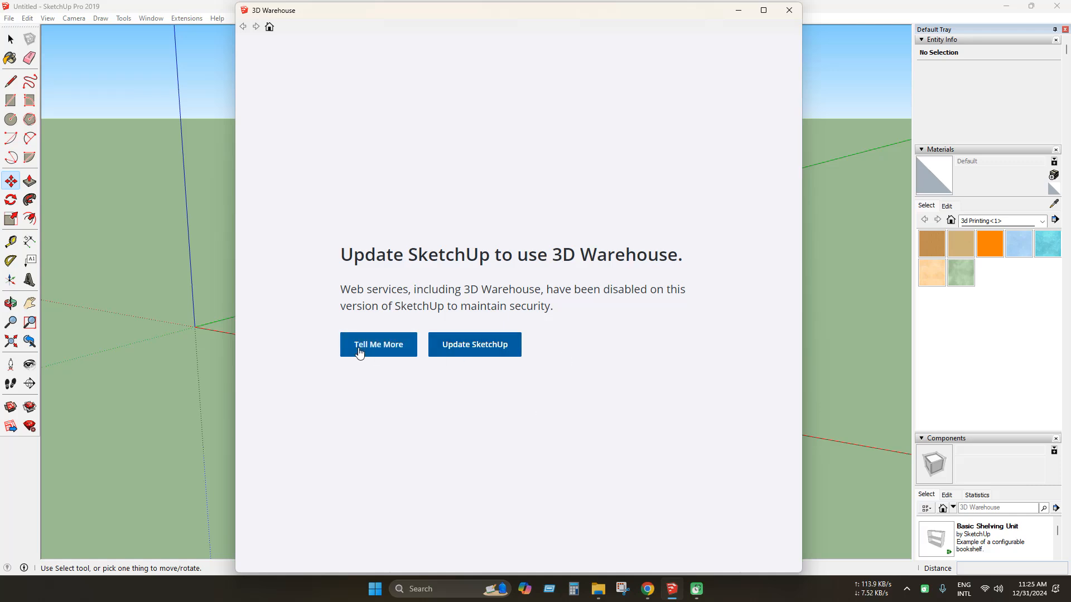
pyautogui.moveTo(392, 351)
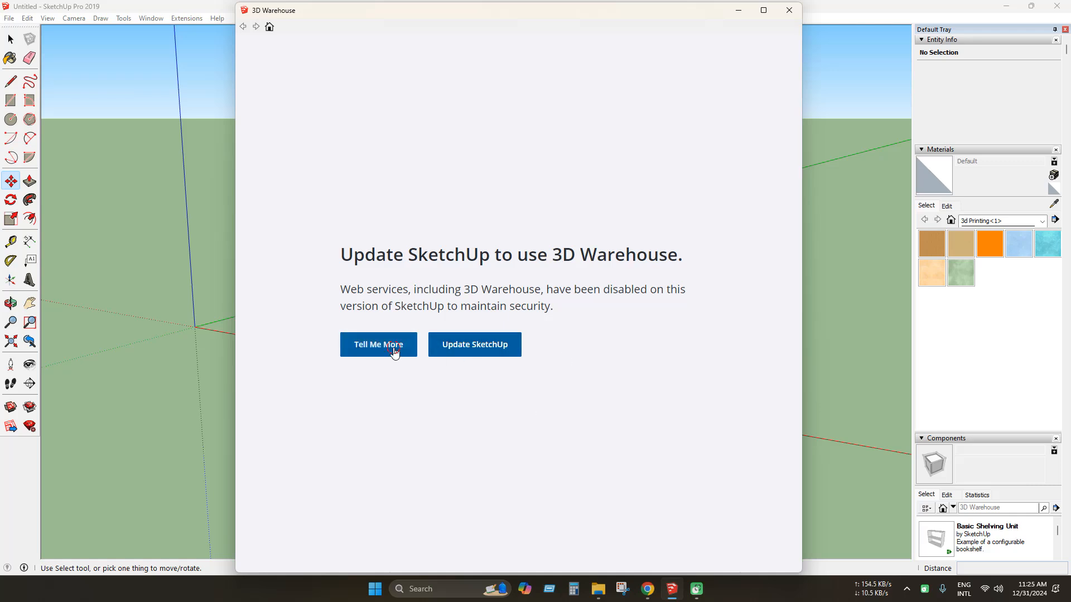
# Step: Follow Tell Me More to the End of Support Policy and reach its version table
pyautogui.click(378, 345)
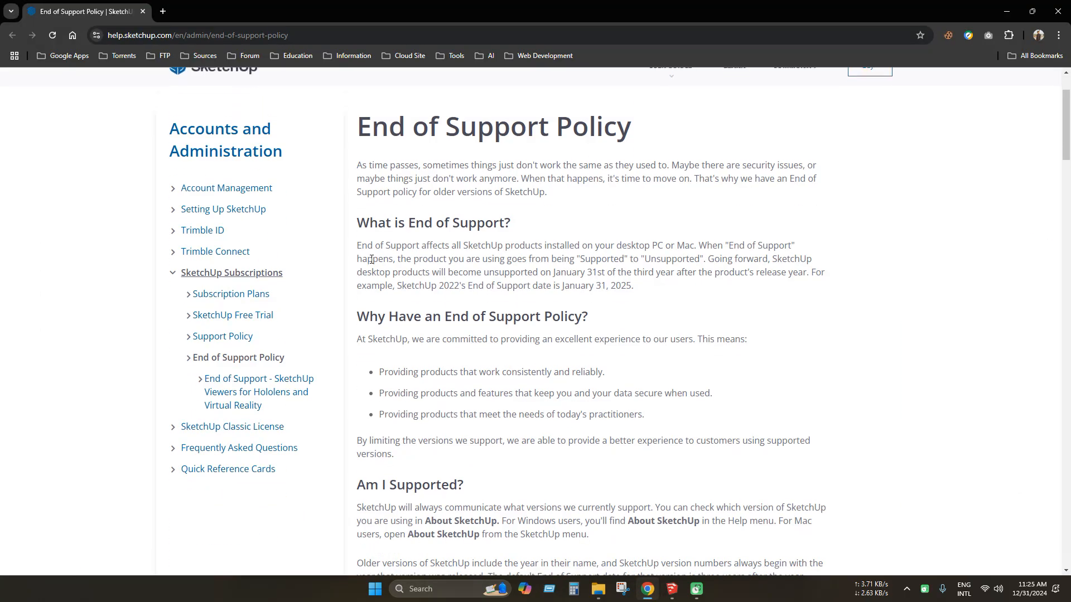
pyautogui.scroll(-3)
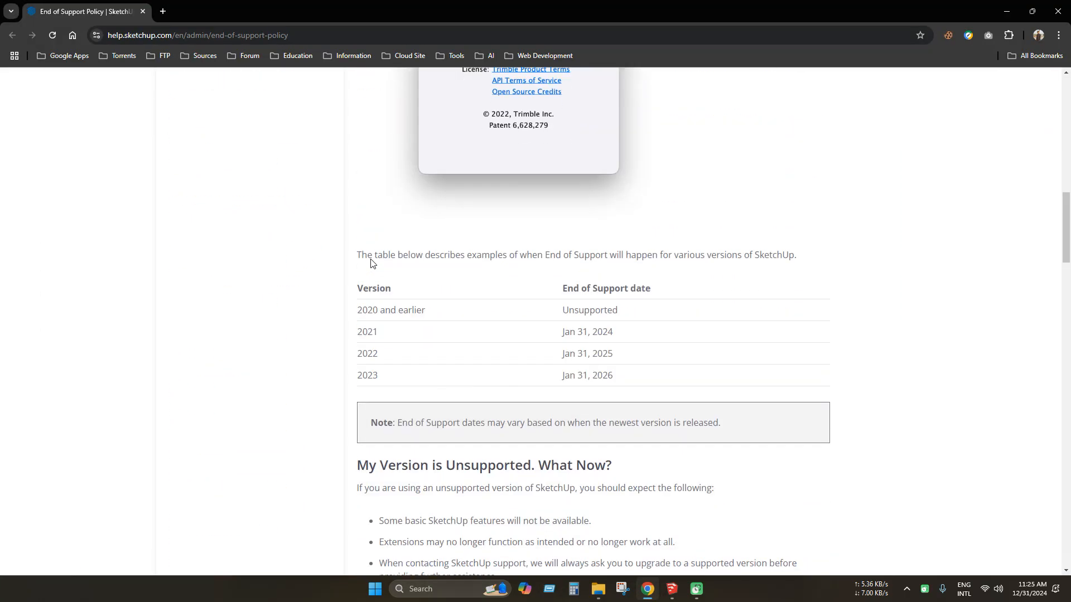
pyautogui.scroll(-3)
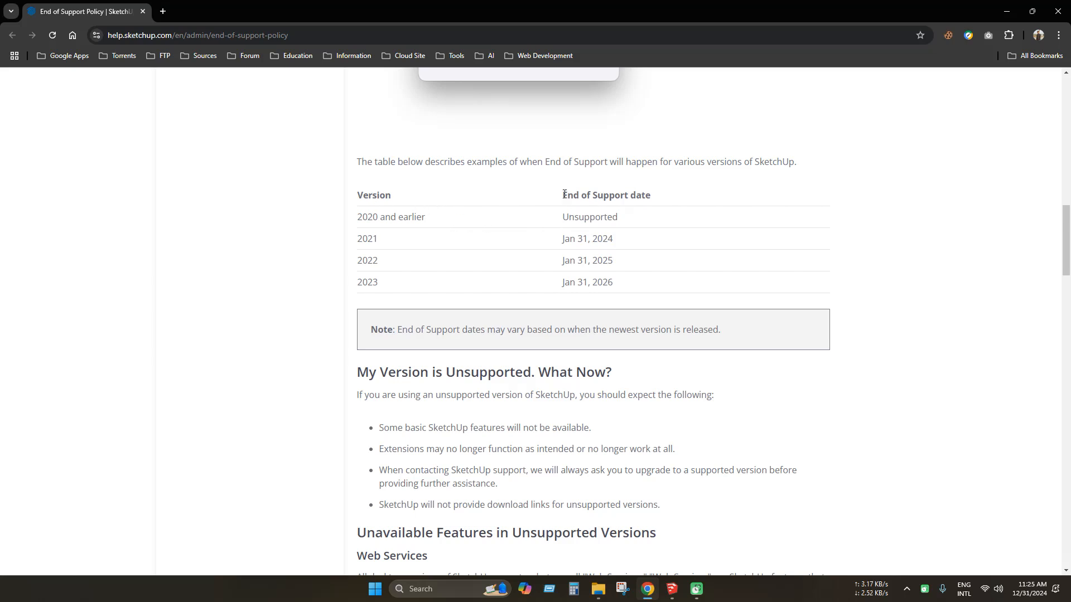
pyautogui.moveTo(399, 247)
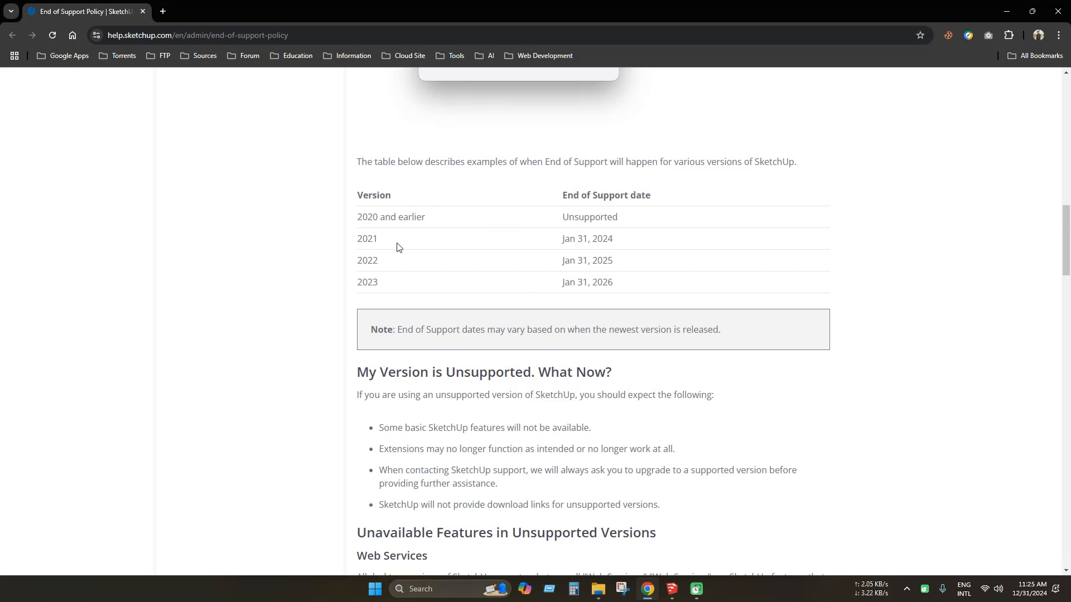
# Step: Highlight the version and support-date table (2021–2023 ending January 2024–2026), then clear the highlight
pyautogui.doubleClick(389, 216)
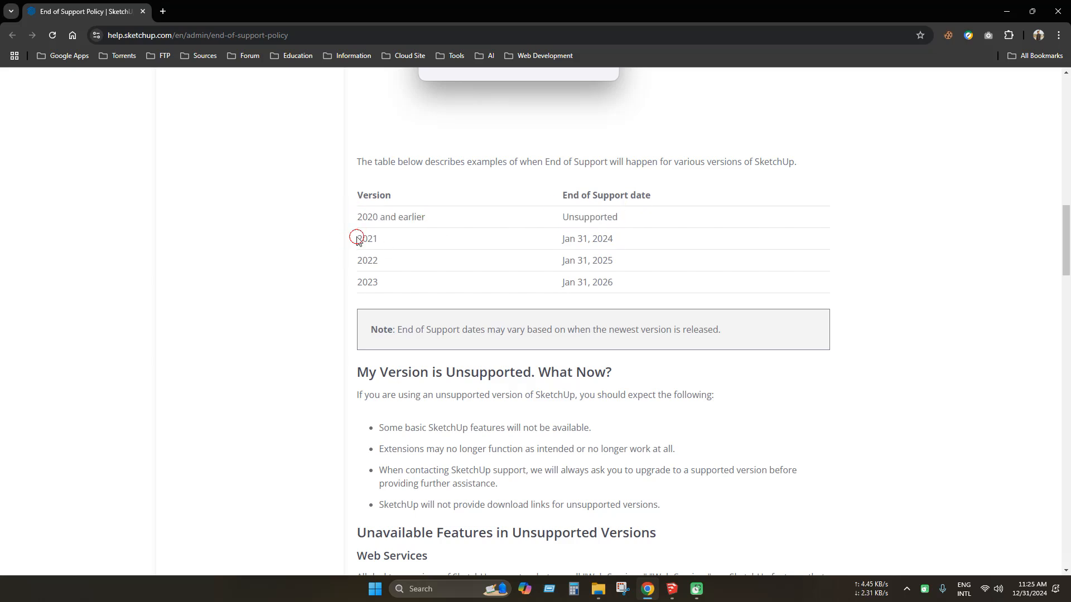
pyautogui.moveTo(358, 238); pyautogui.dragTo(631, 286)
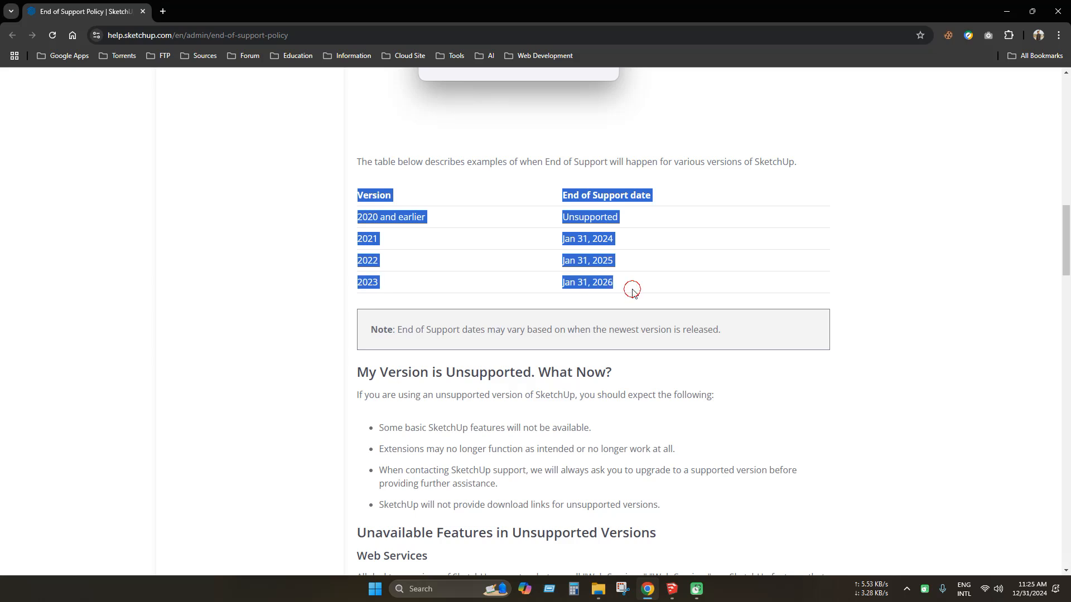
pyautogui.click(631, 287)
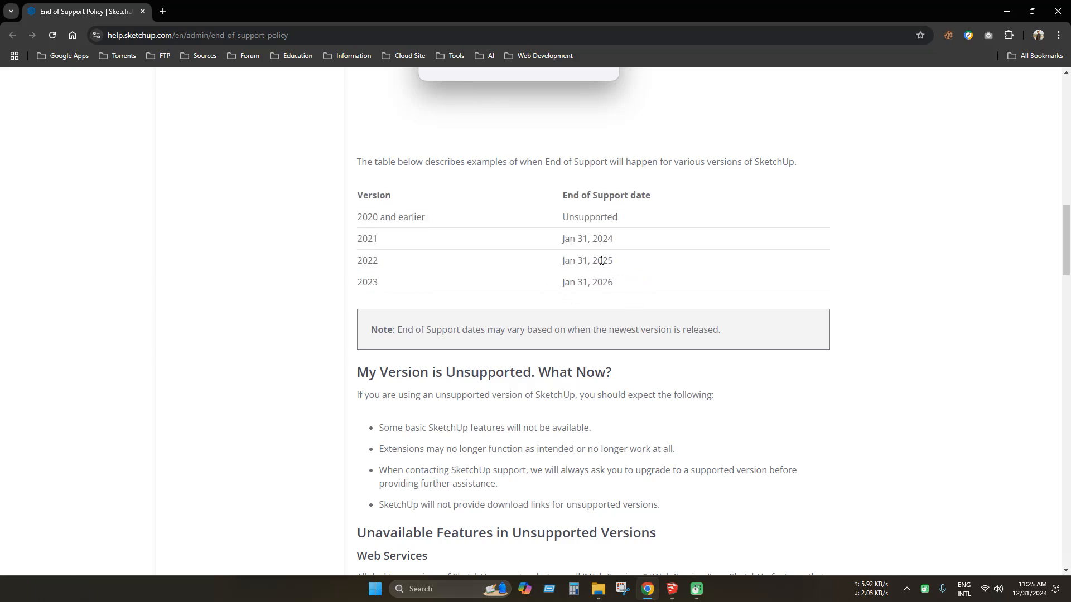
pyautogui.moveTo(949, 83)
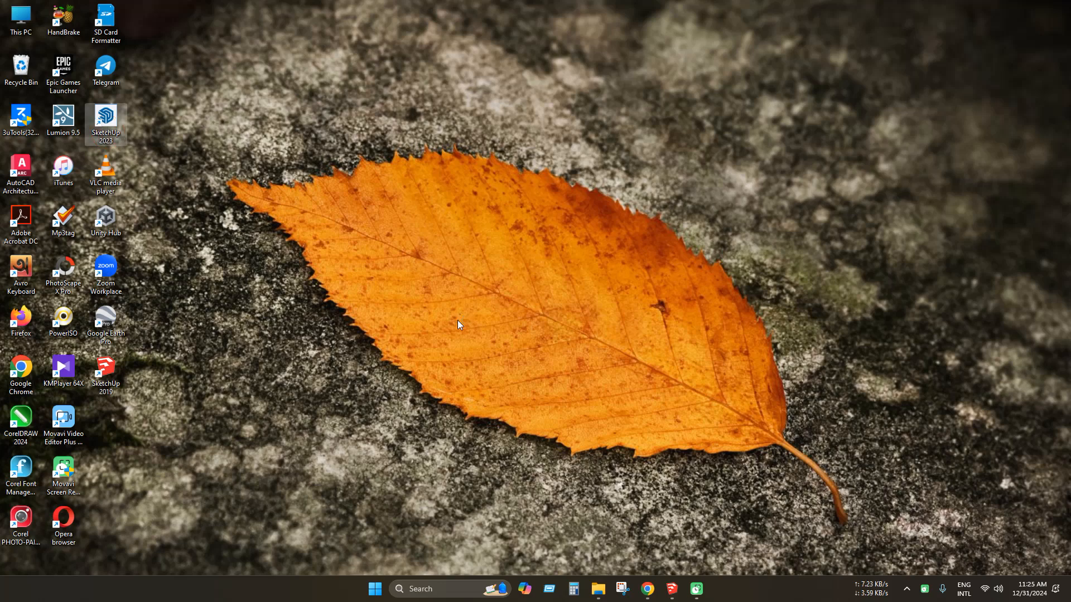
pyautogui.moveTo(477, 315)
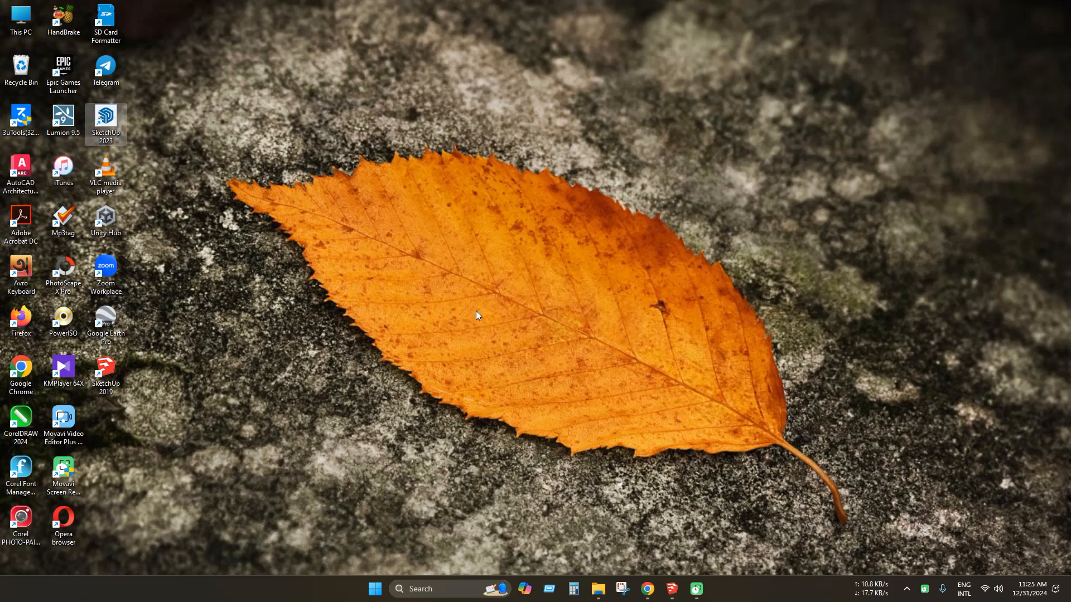
pyautogui.moveTo(467, 318)
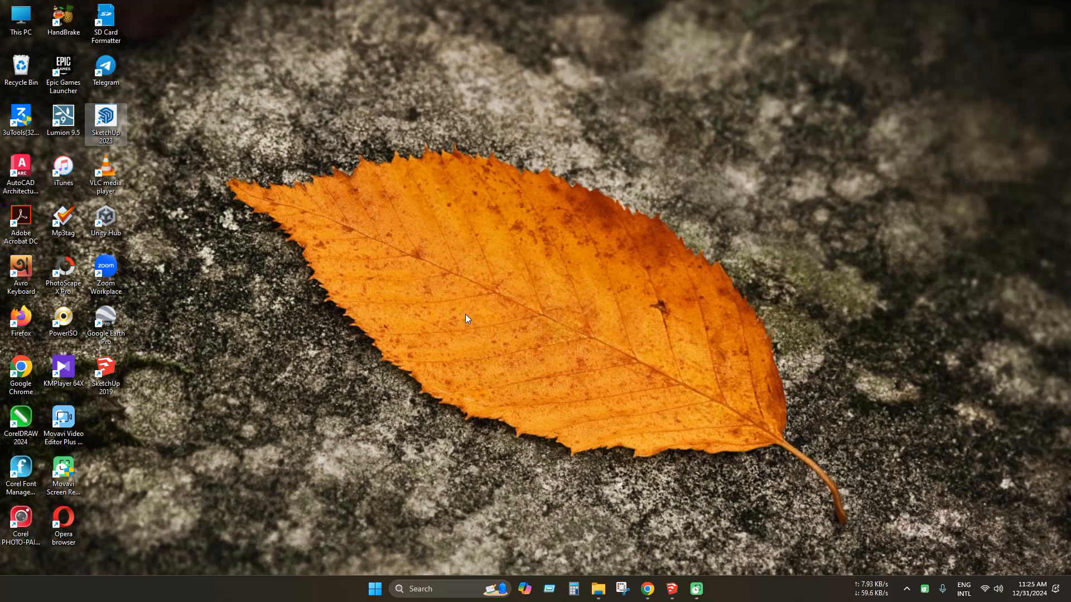
# Step: Launch SketchUp Pro 2023 from its desktop shortcut
pyautogui.doubleClick(104, 119)
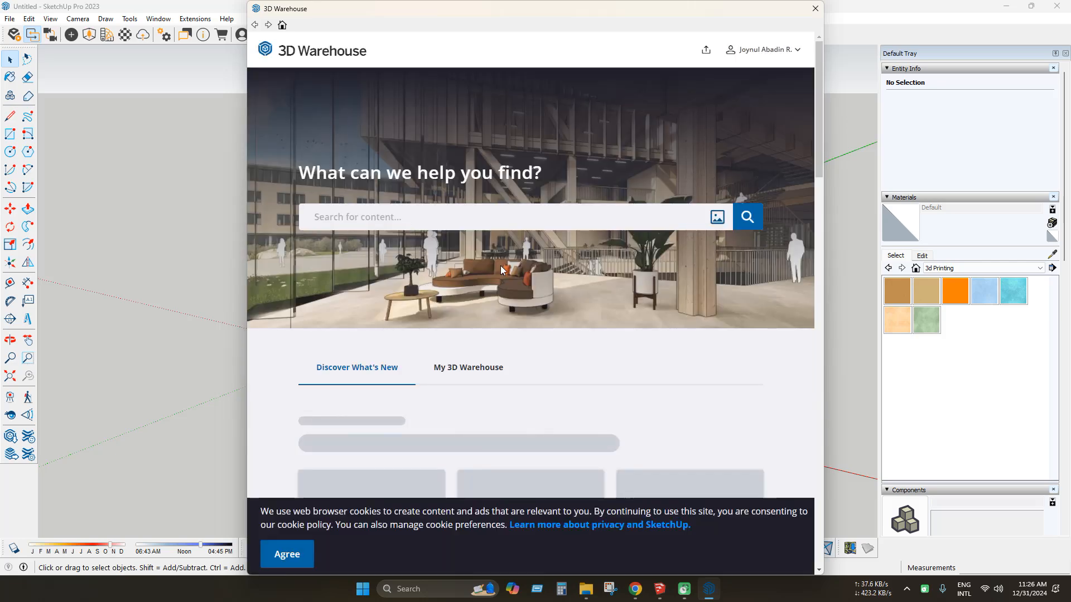
# Step: Browse the All New Certified Products in 3D Warehouse, then quit SketchUp to the desktop
pyautogui.scroll(-3)
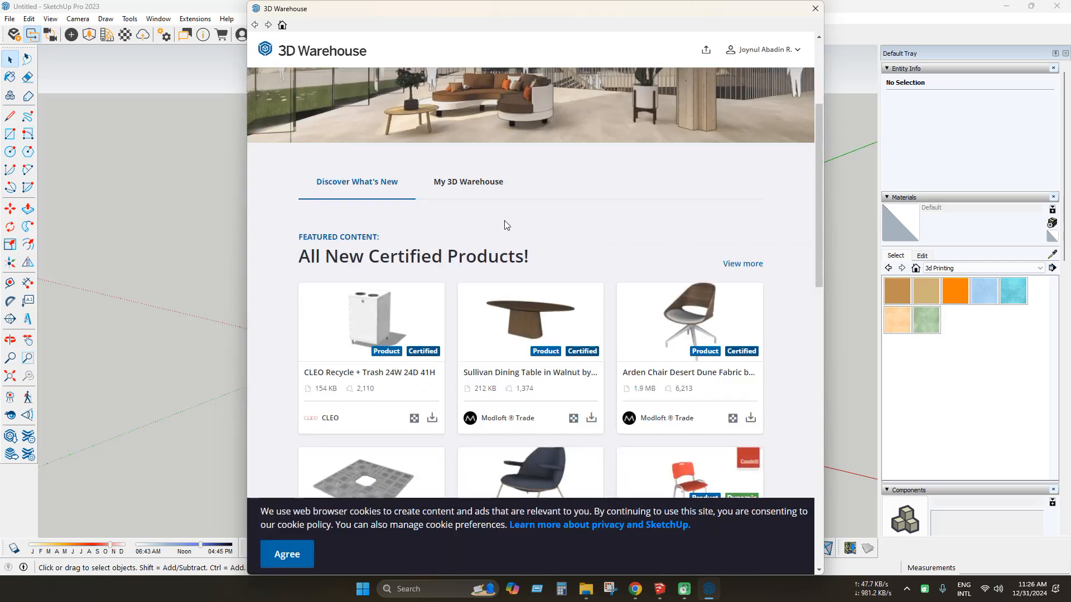
pyautogui.scroll(-3)
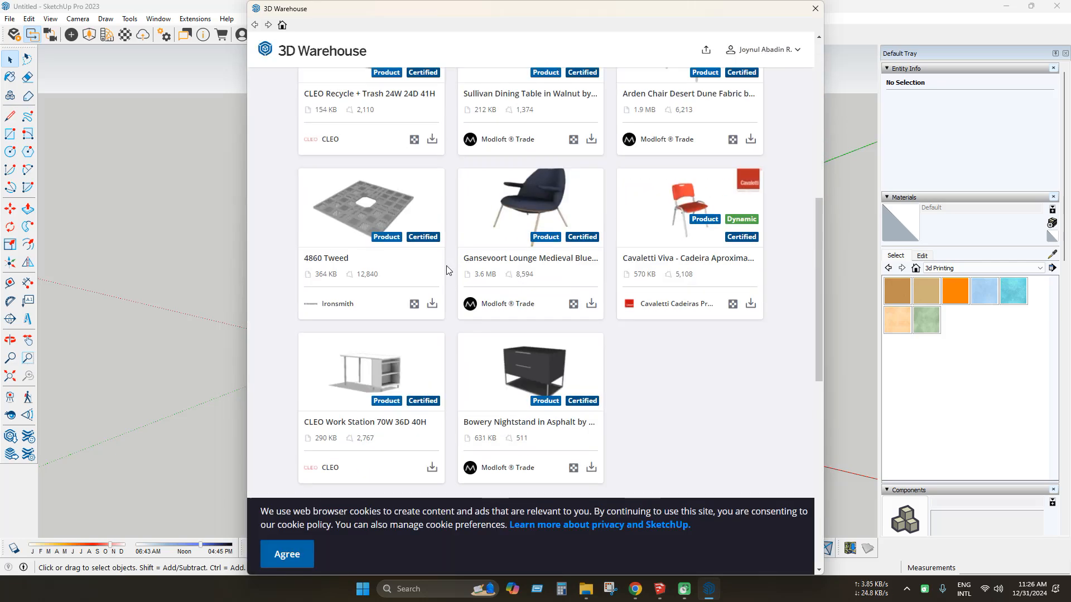
pyautogui.click(813, 7)
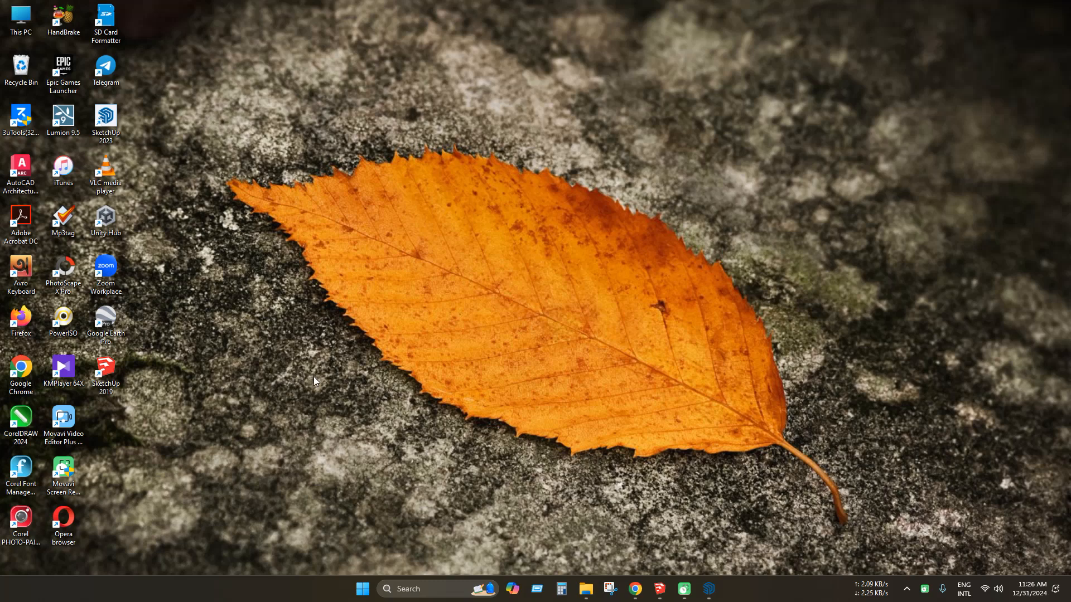
pyautogui.moveTo(362, 343)
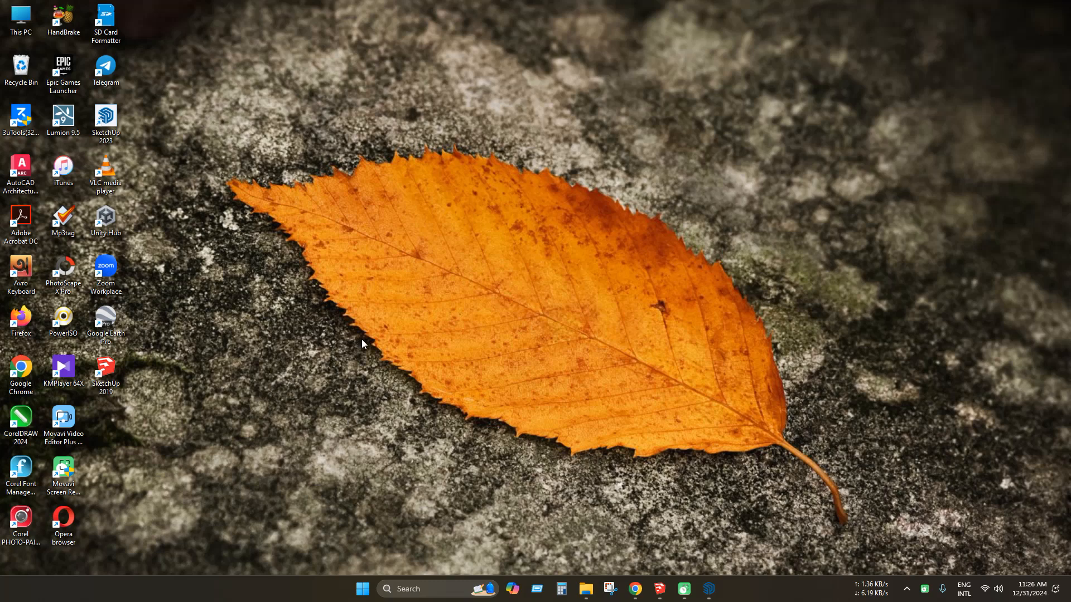
pyautogui.moveTo(654, 461)
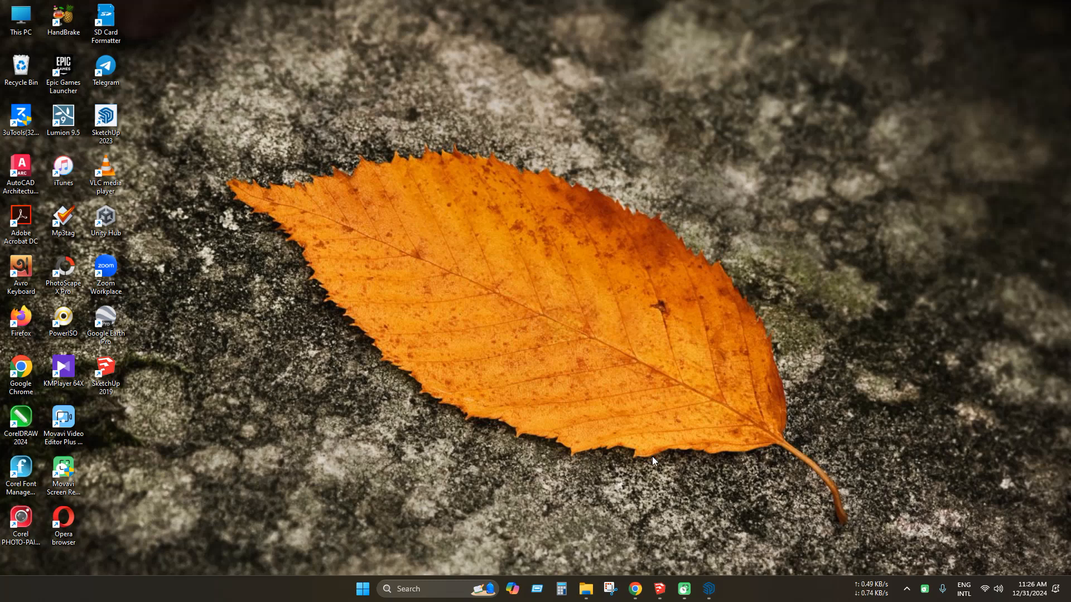
pyautogui.click(633, 589)
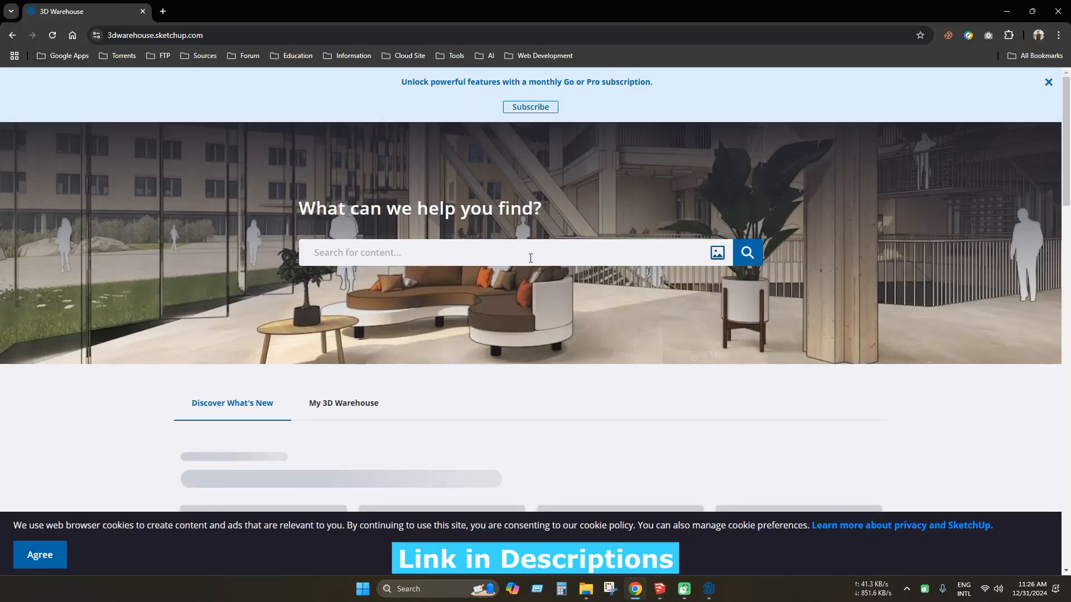
# Step: Dismiss the subscription promotion and browse the featured certified products listing
pyautogui.scroll(-3)
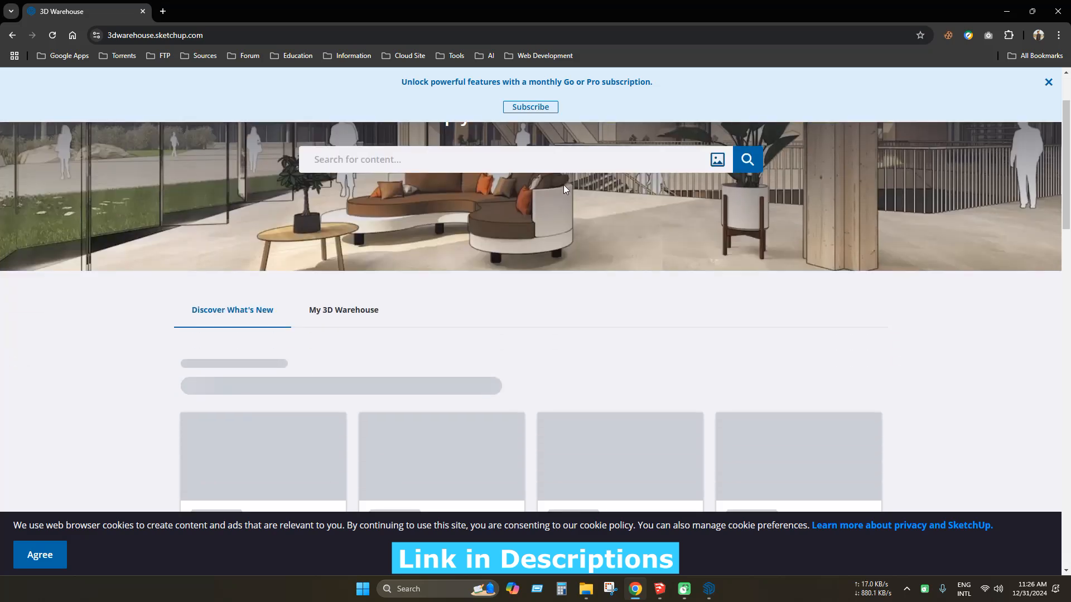
pyautogui.click(1048, 82)
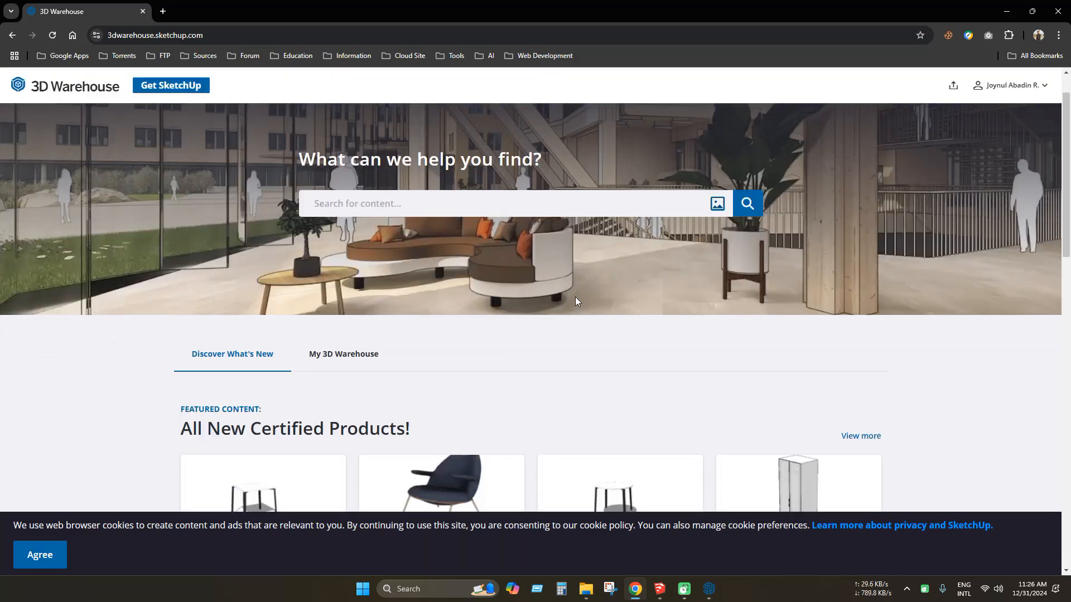
pyautogui.scroll(-3)
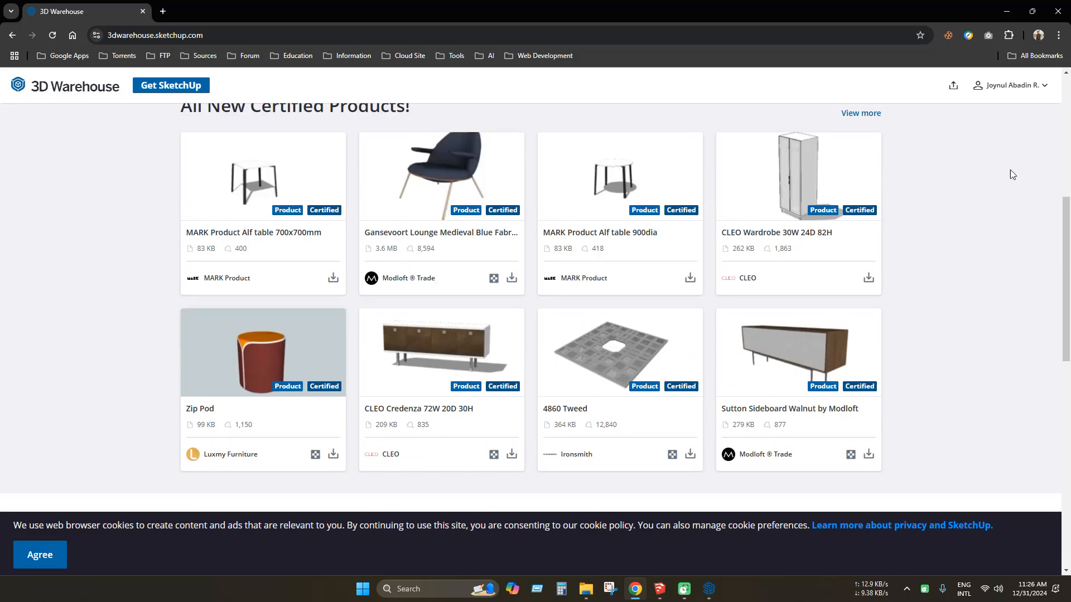
pyautogui.moveTo(983, 103)
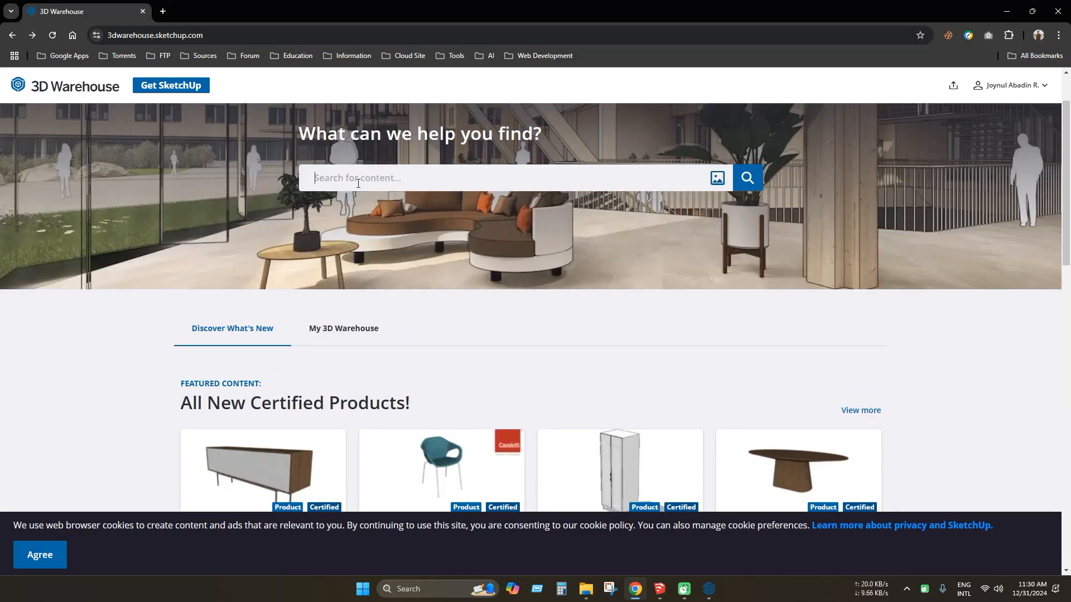
pyautogui.moveTo(189, 280)
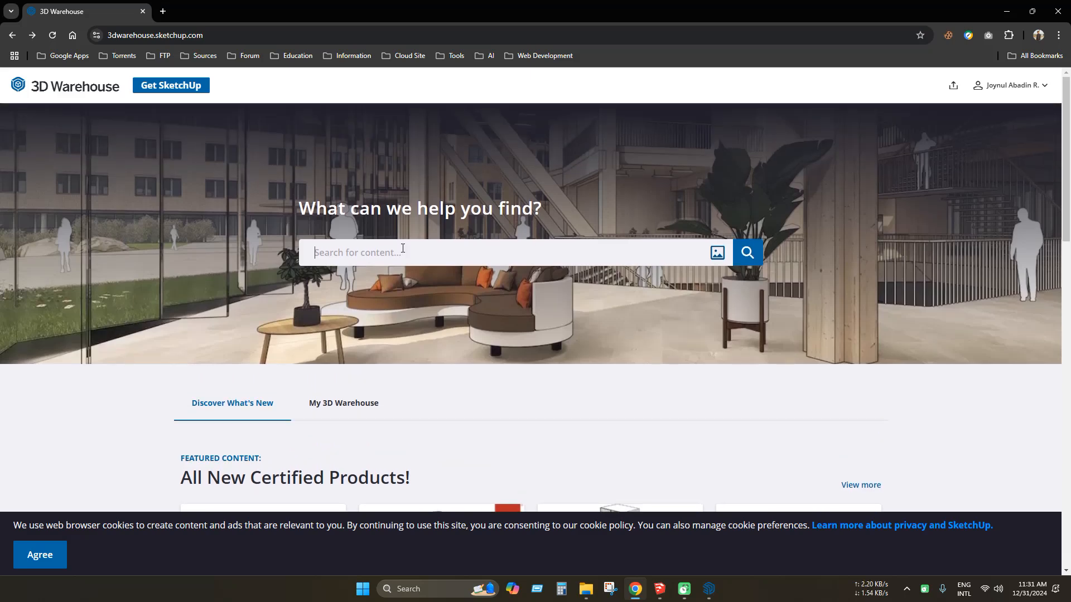
# Step: Search 3D Warehouse for 'plant' and check the downloaded Flax model in Chrome's downloads
pyautogui.write('plant')
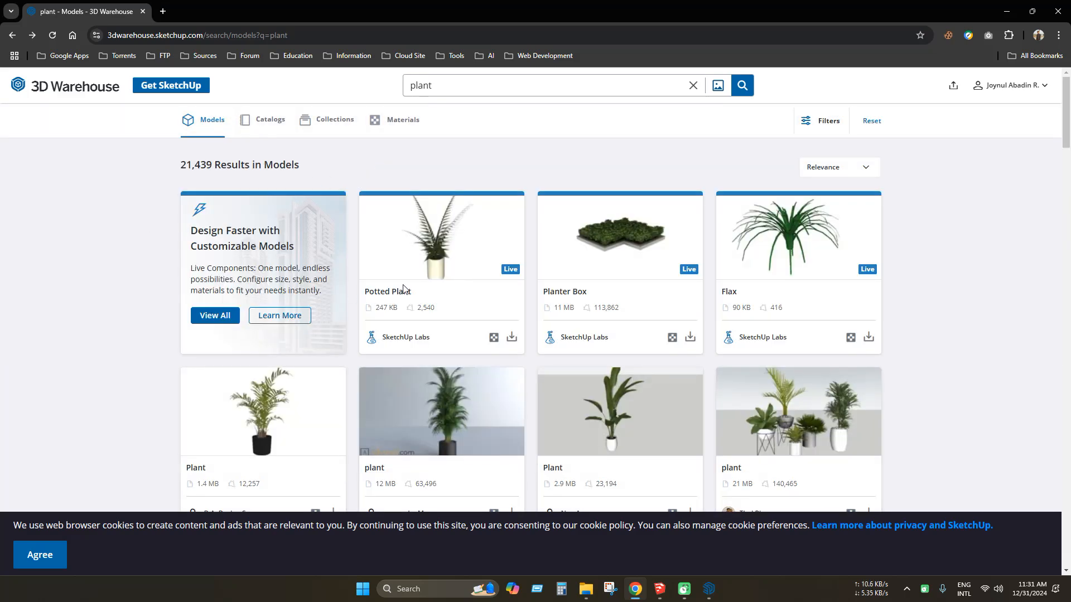
pyautogui.moveTo(832, 341)
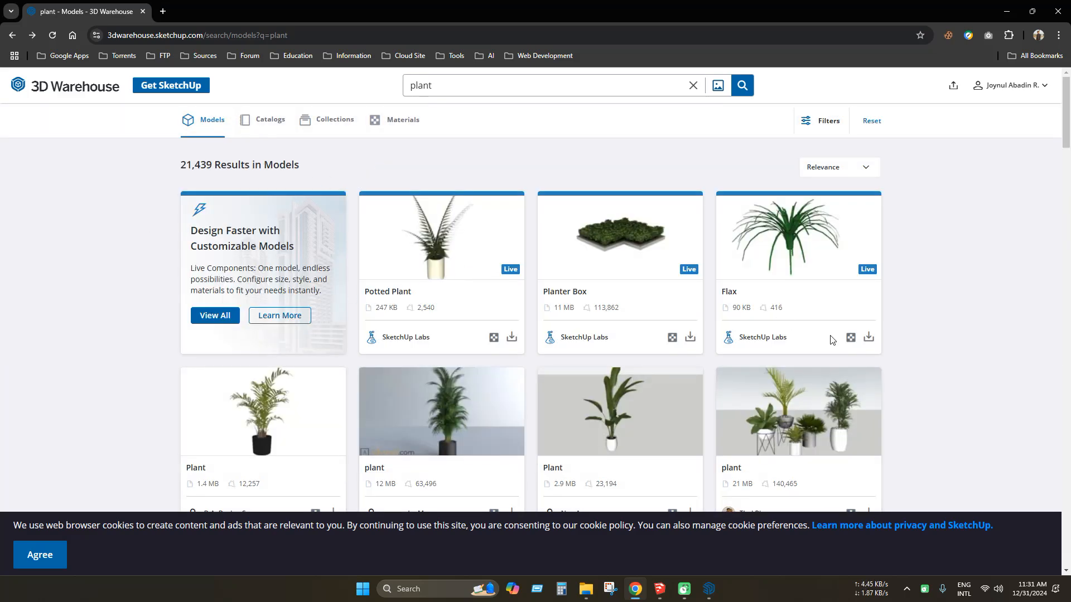
pyautogui.moveTo(522, 241)
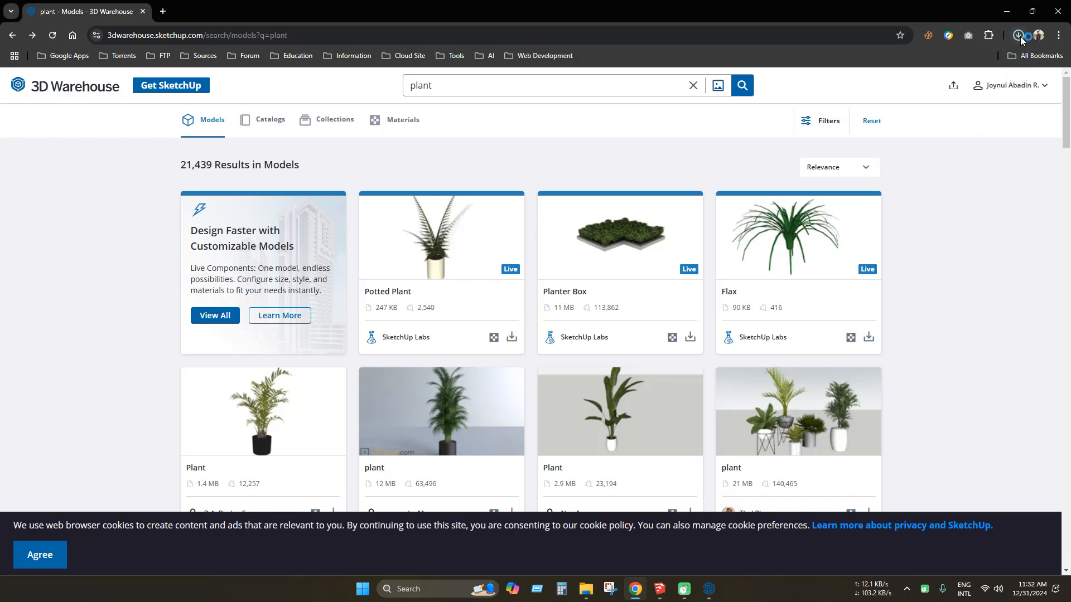
pyautogui.click(868, 337)
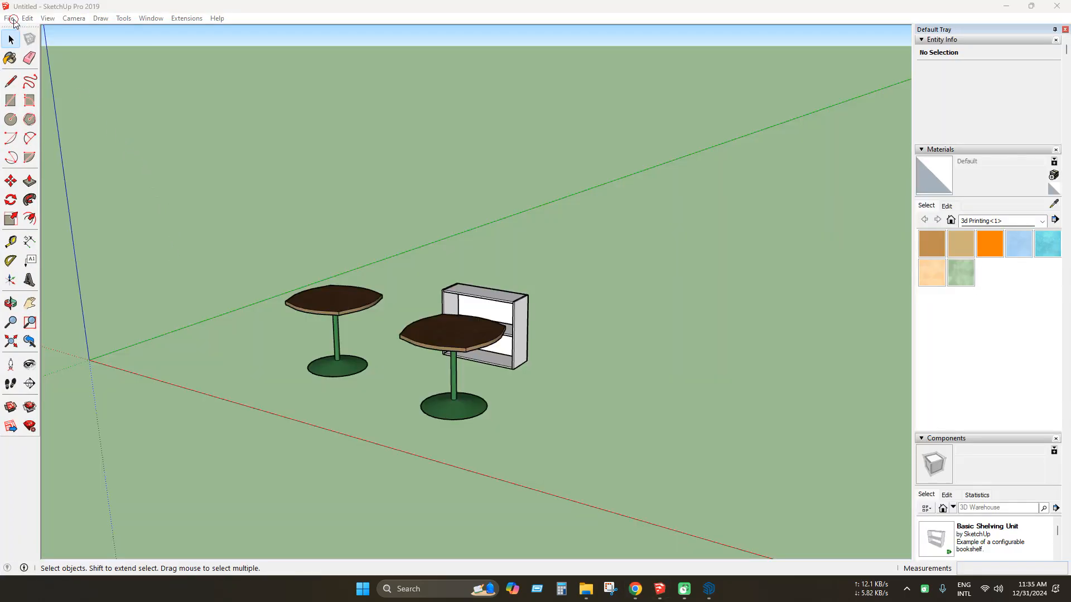
# Step: Import Flax.skp from Downloads > SketchUP into the tables-and-shelf scene
pyautogui.click(9, 18)
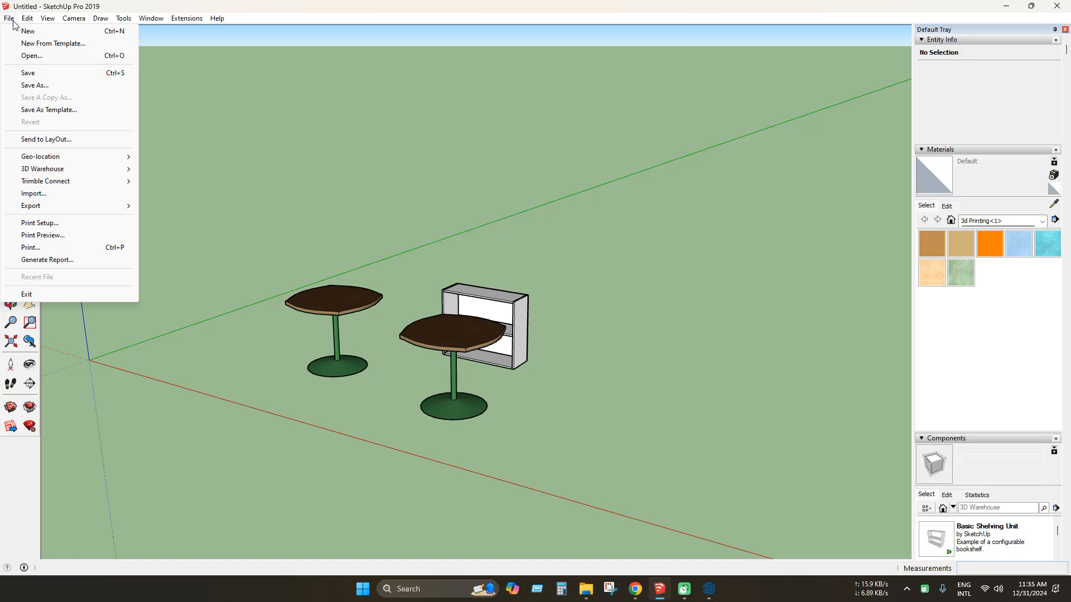
pyautogui.moveTo(26, 67)
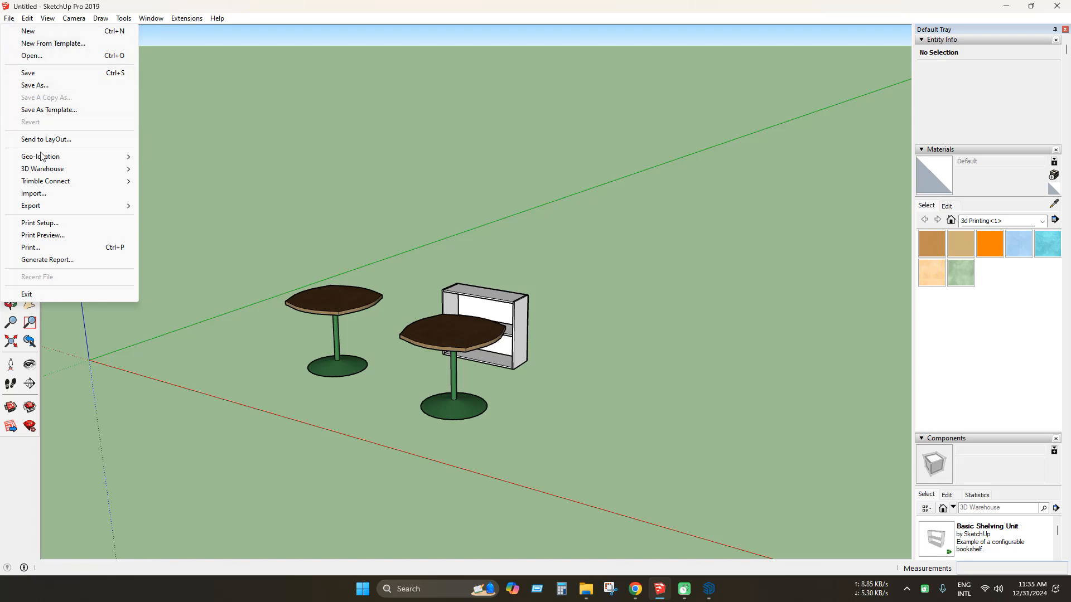
pyautogui.click(34, 193)
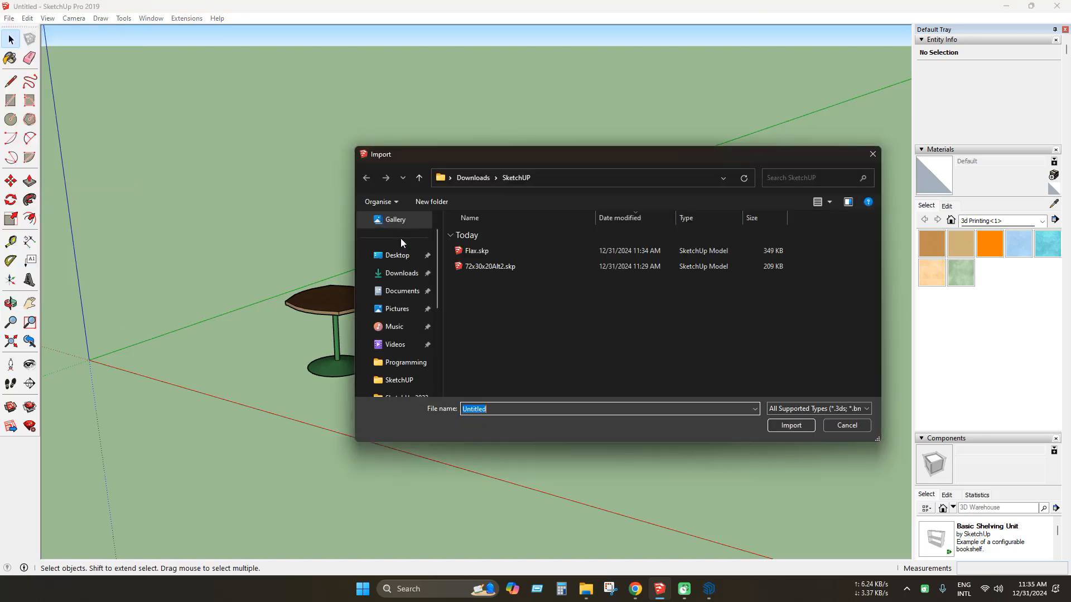
pyautogui.click(476, 251)
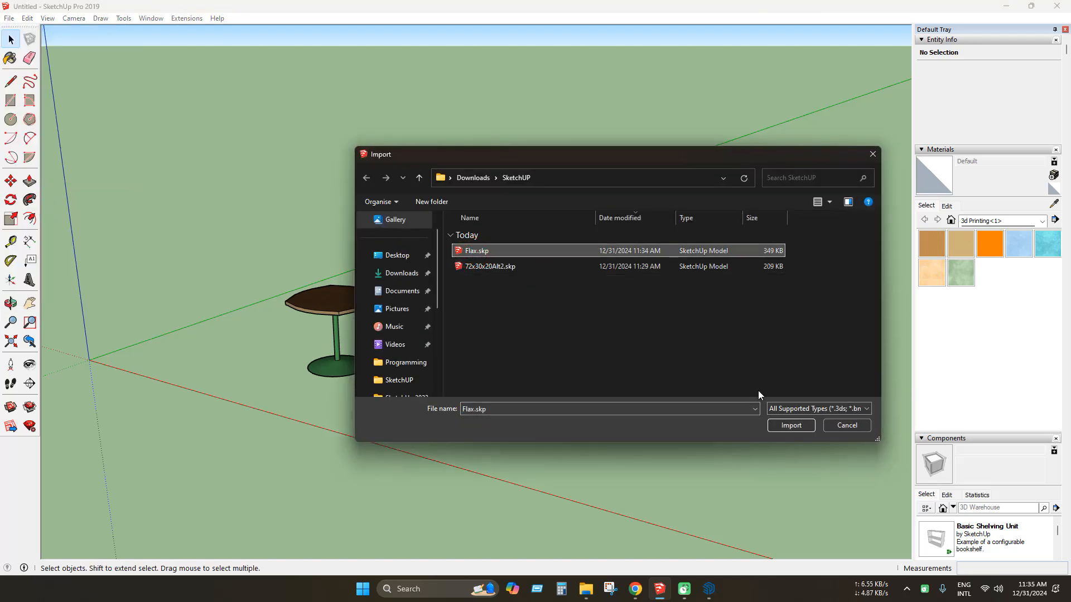
pyautogui.click(790, 424)
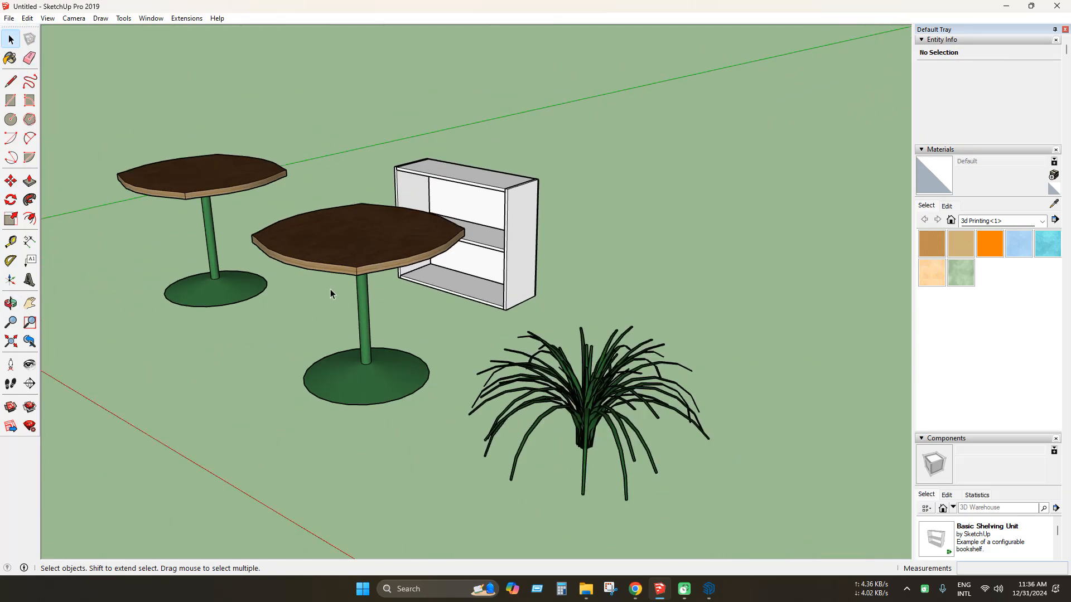
# Step: Return to the file options with the Flax plant standing beside the tables and shelf
pyautogui.click(9, 19)
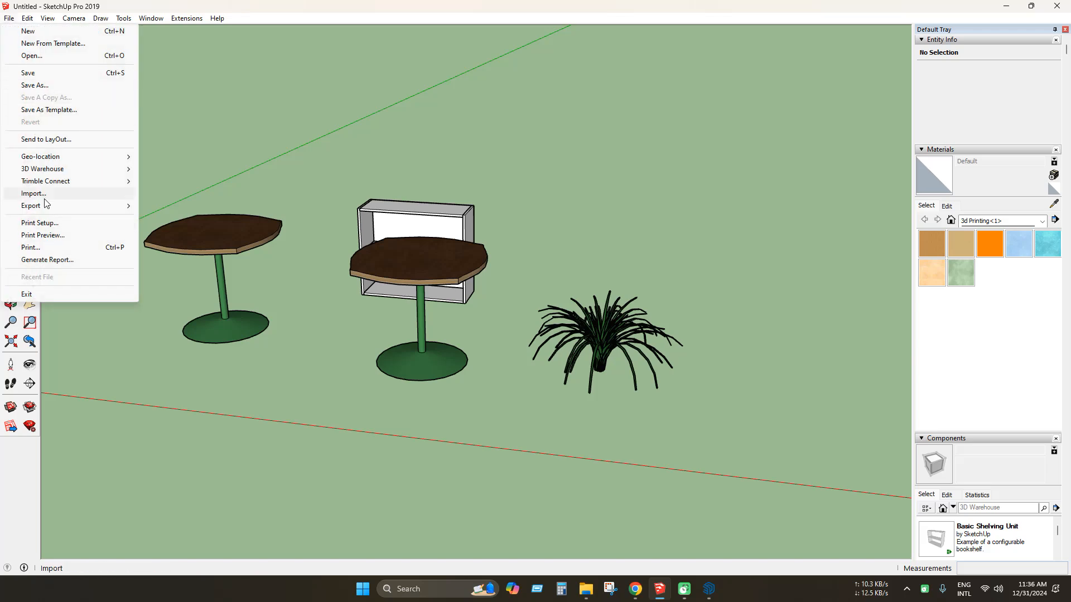
pyautogui.click(32, 193)
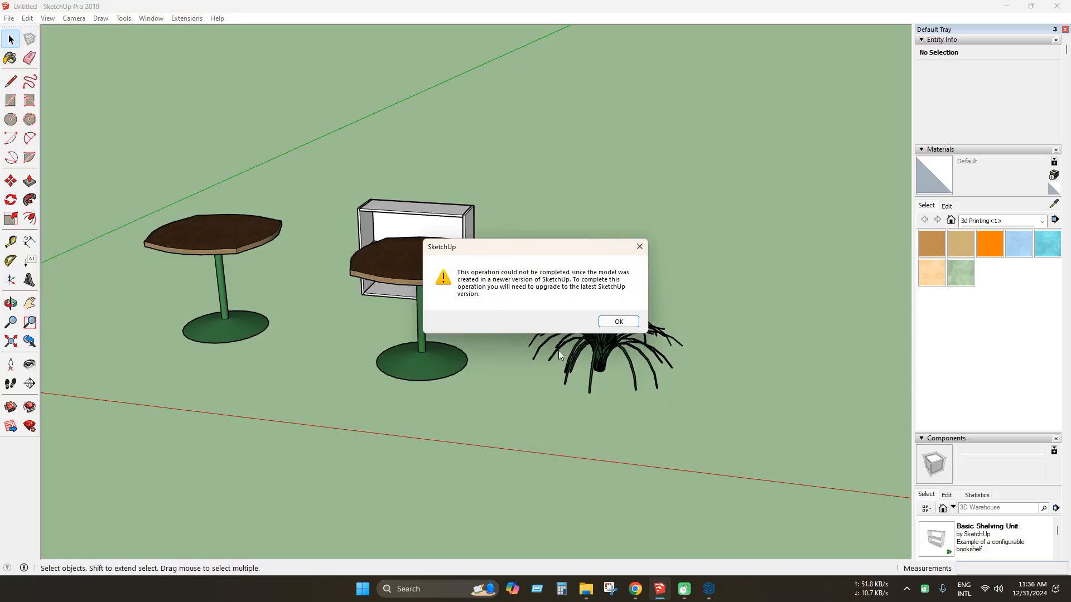
pyautogui.moveTo(586, 352)
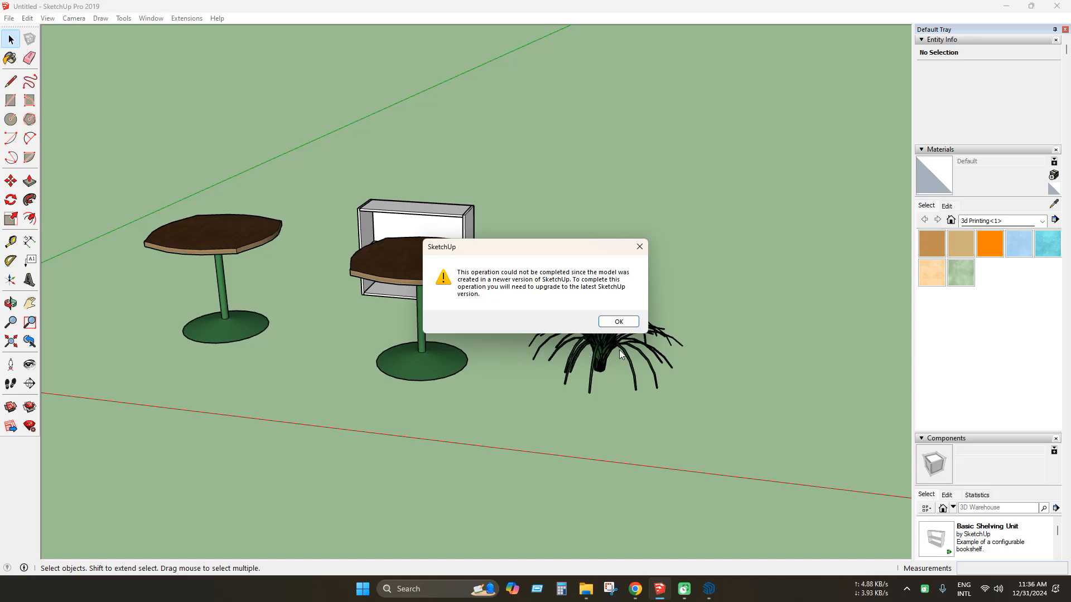
pyautogui.moveTo(563, 360)
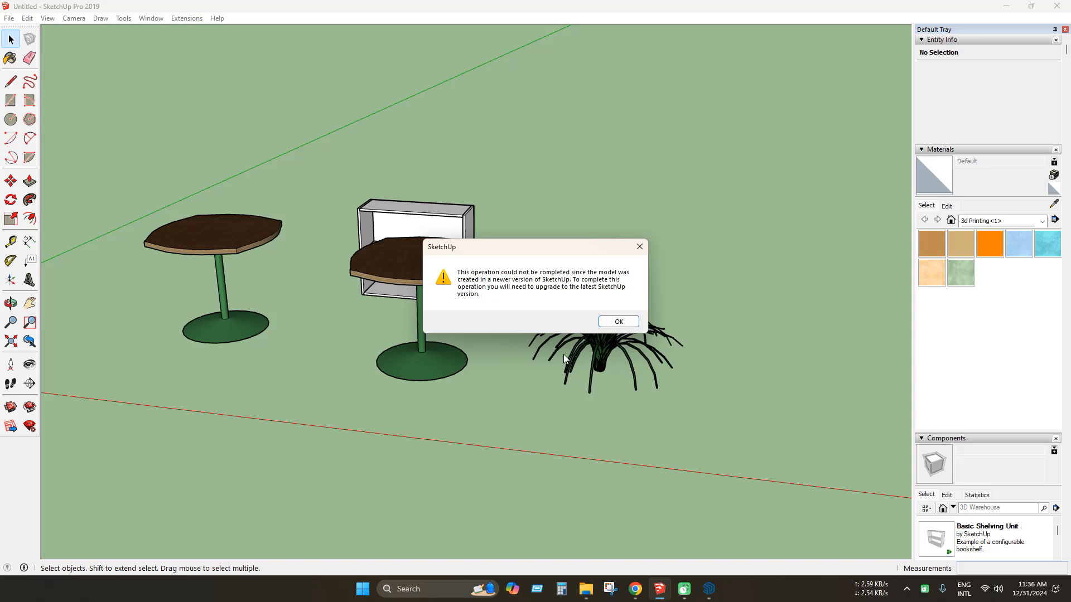
pyautogui.click(617, 321)
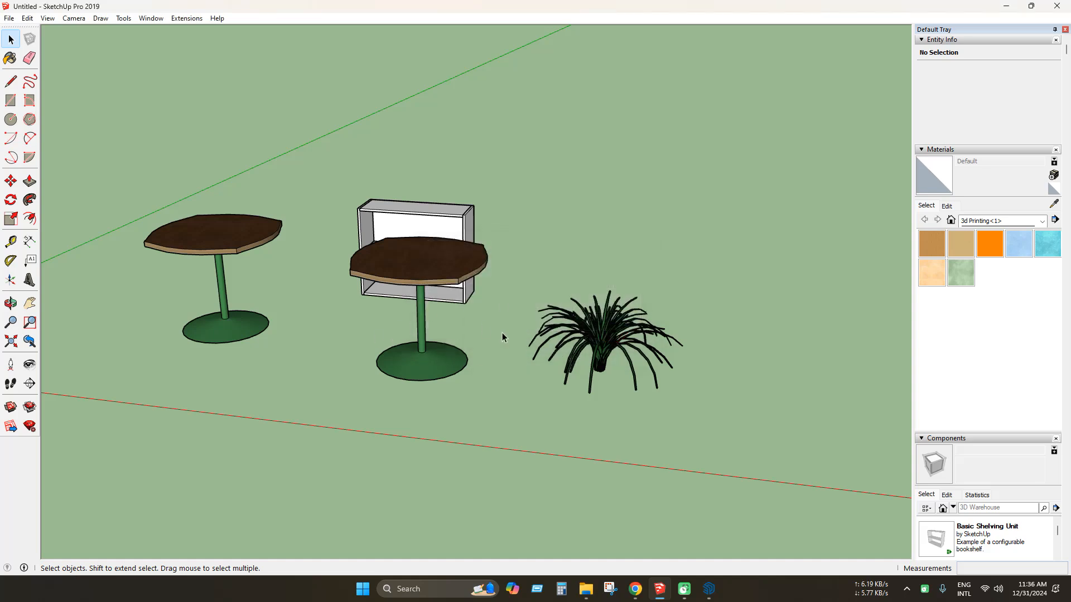